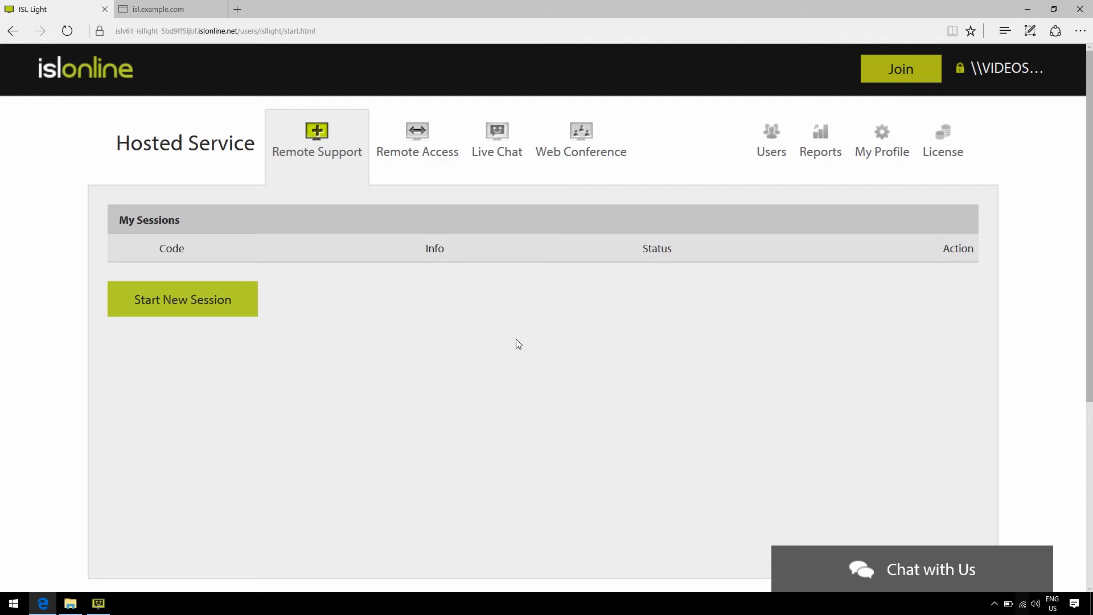
mouse_move(595, 419)
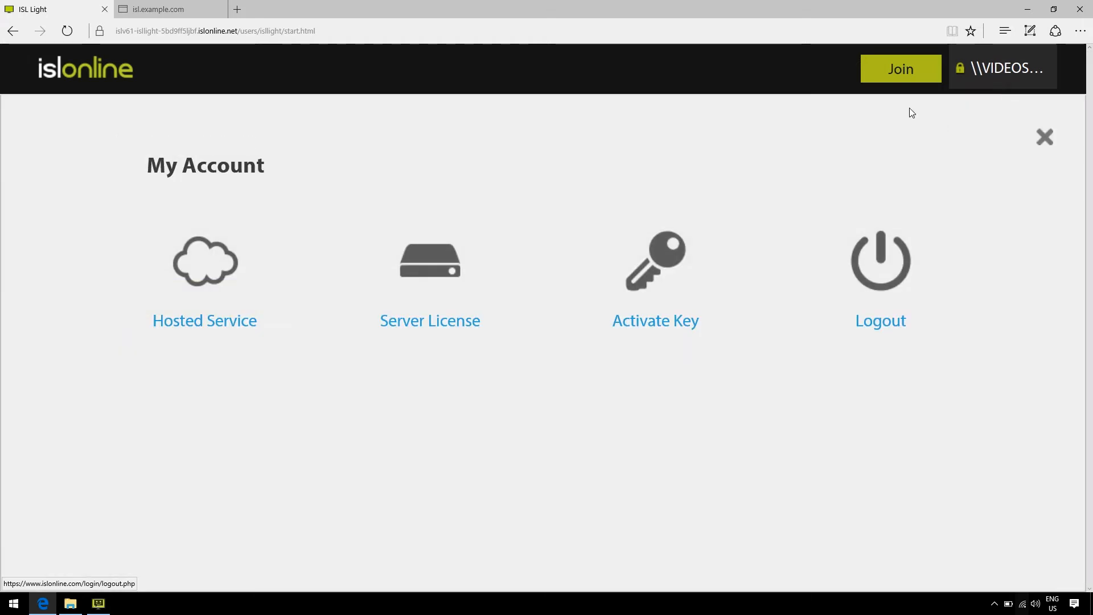
- Open the Server License page listing Server #1 at isl.example.com
click(431, 321)
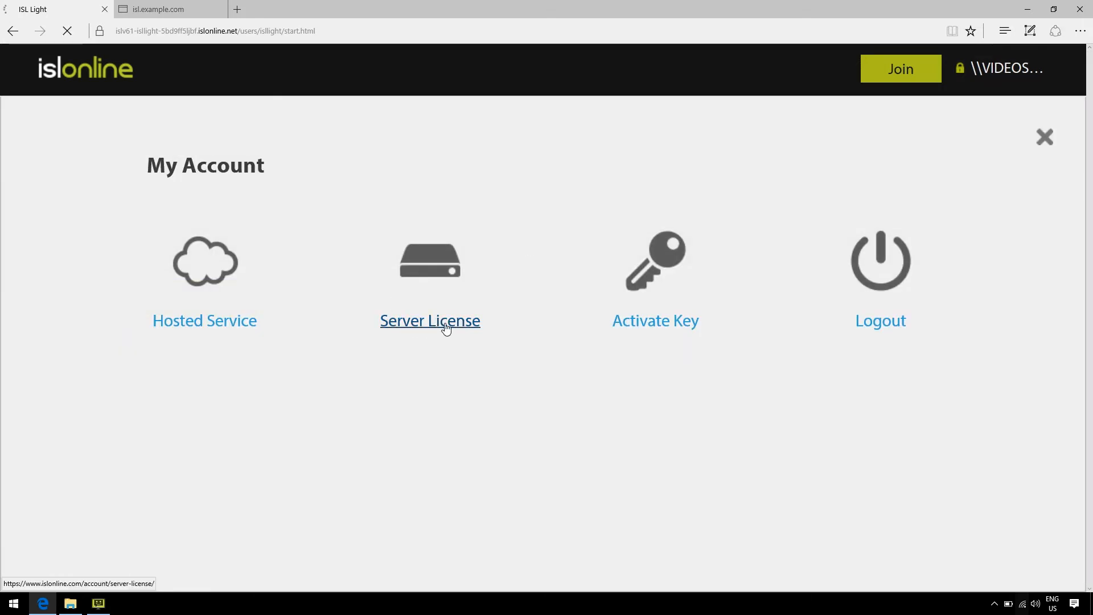
click(430, 321)
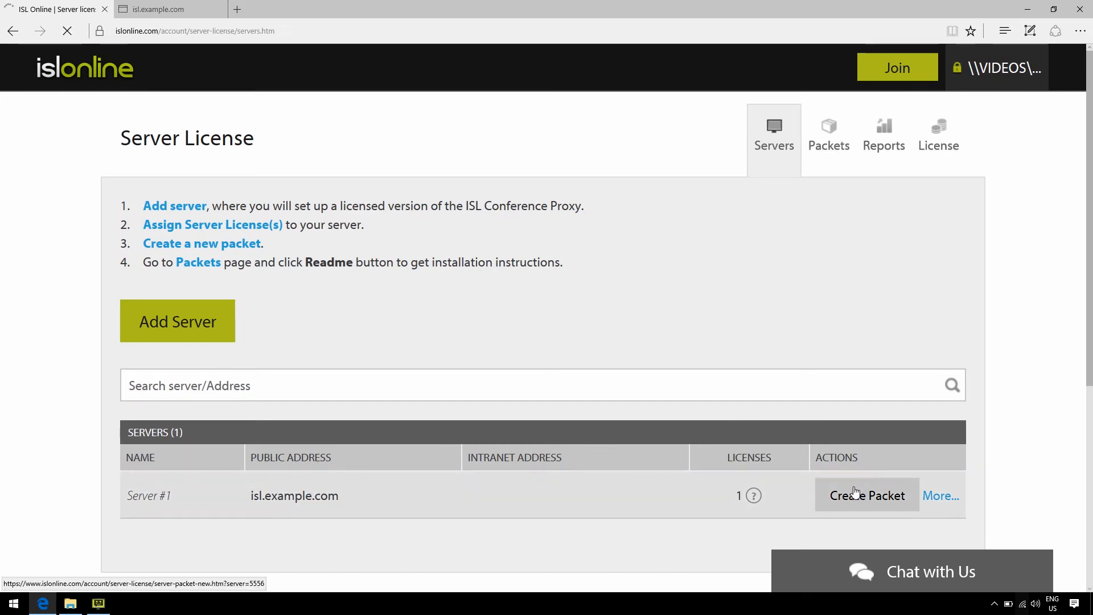
- Create a 4.4 packet for Server #1 and download its confproxy-4-4.license file
click(868, 495)
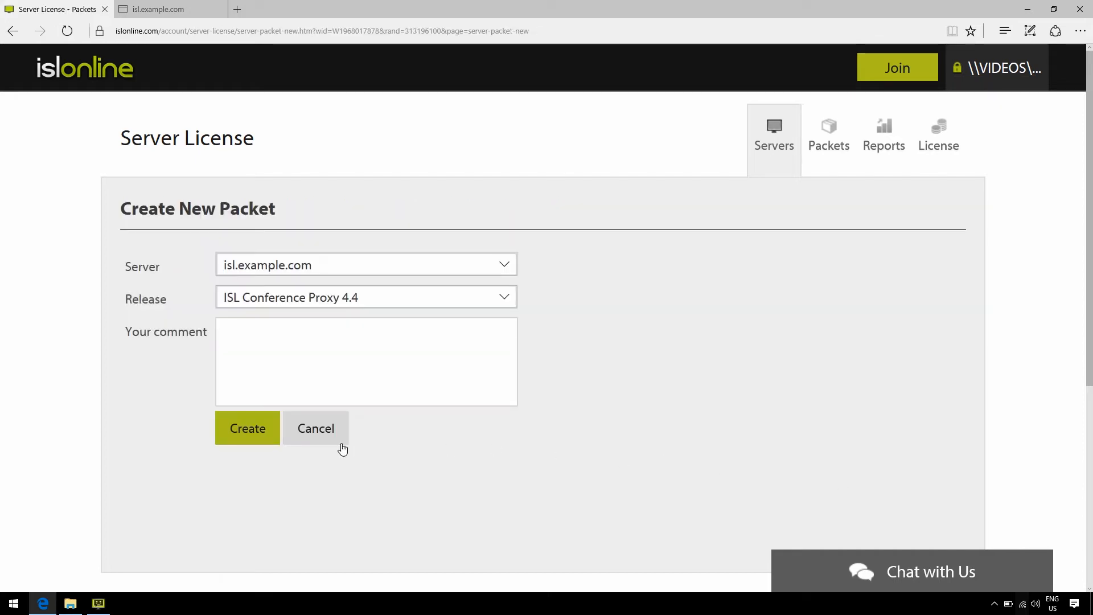
click(316, 428)
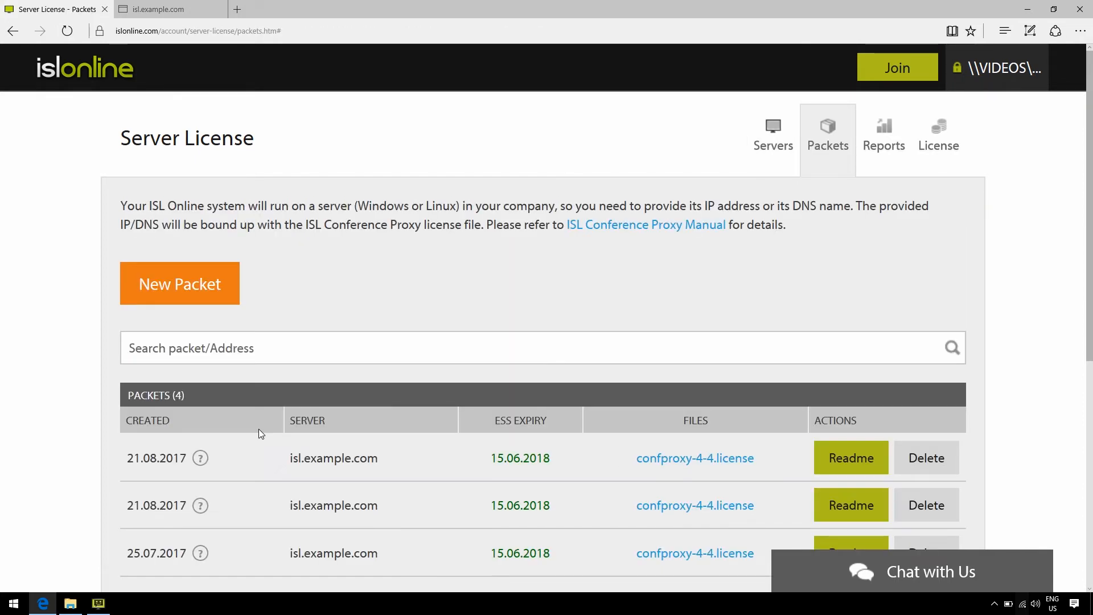
mouse_move(576, 462)
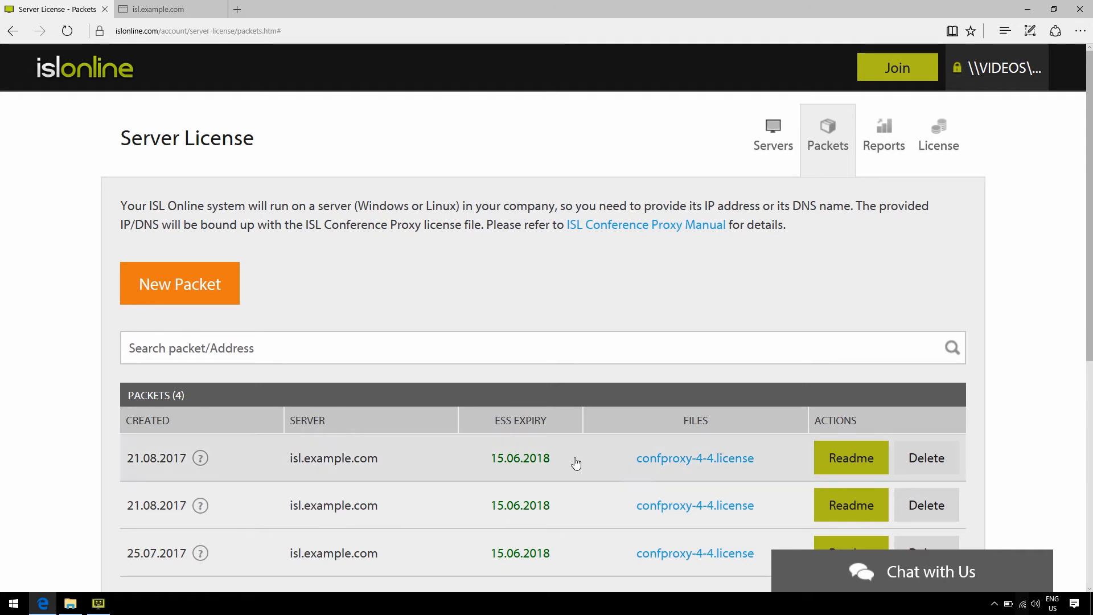
click(695, 458)
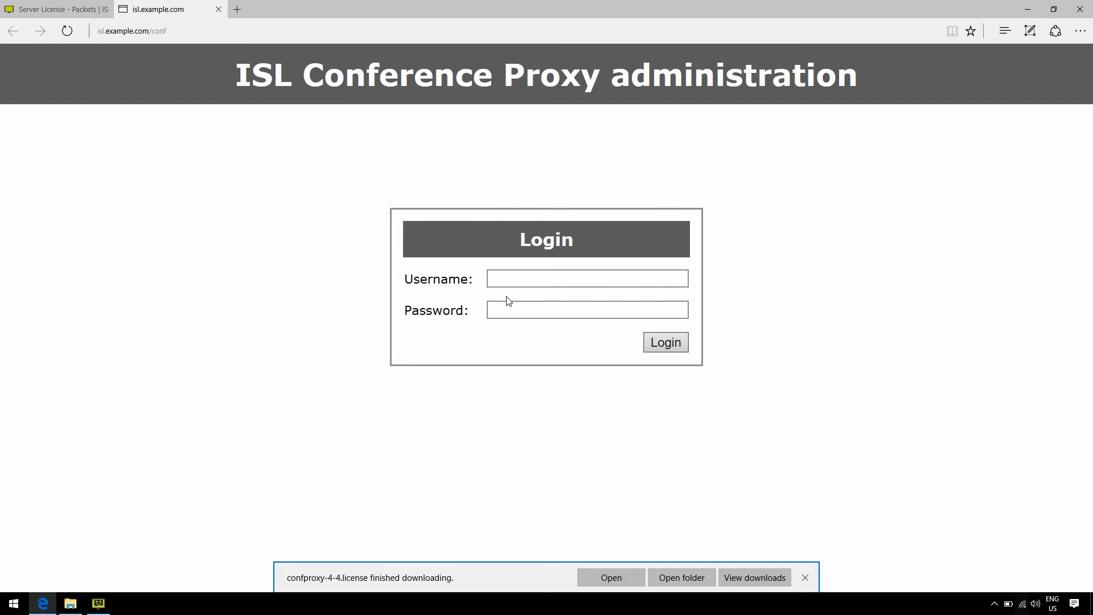
- Sign in to the proxy administration as admin
text(admin)
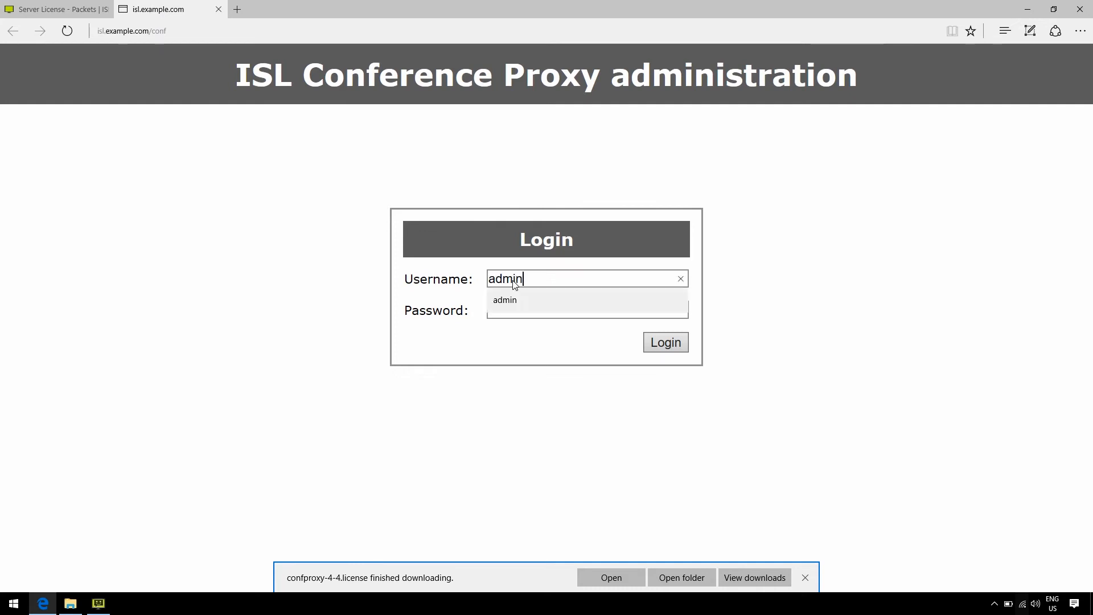
text(•••)
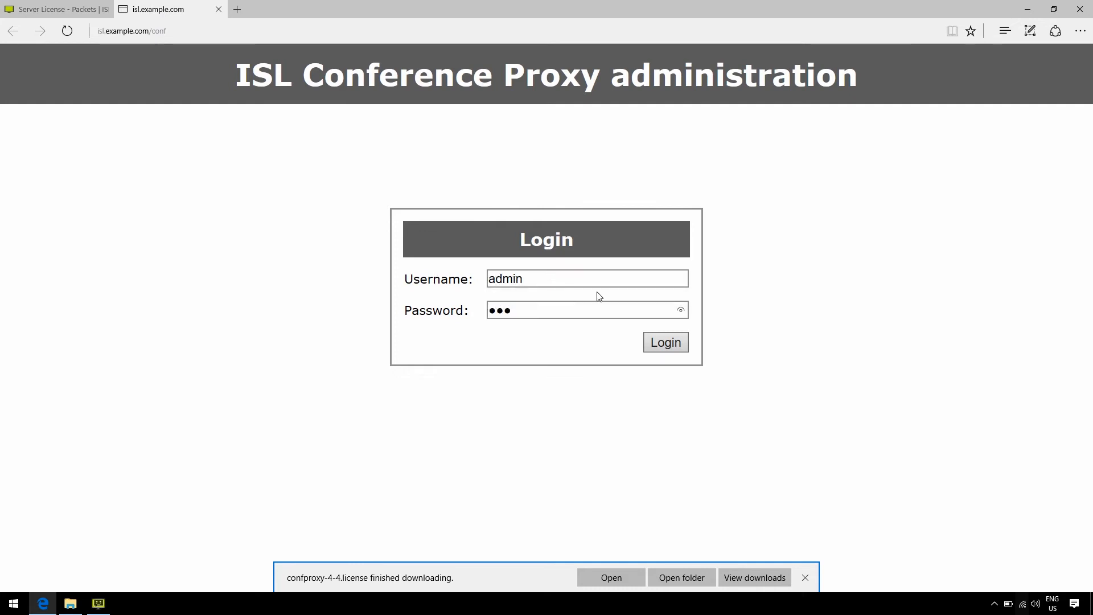
click(665, 341)
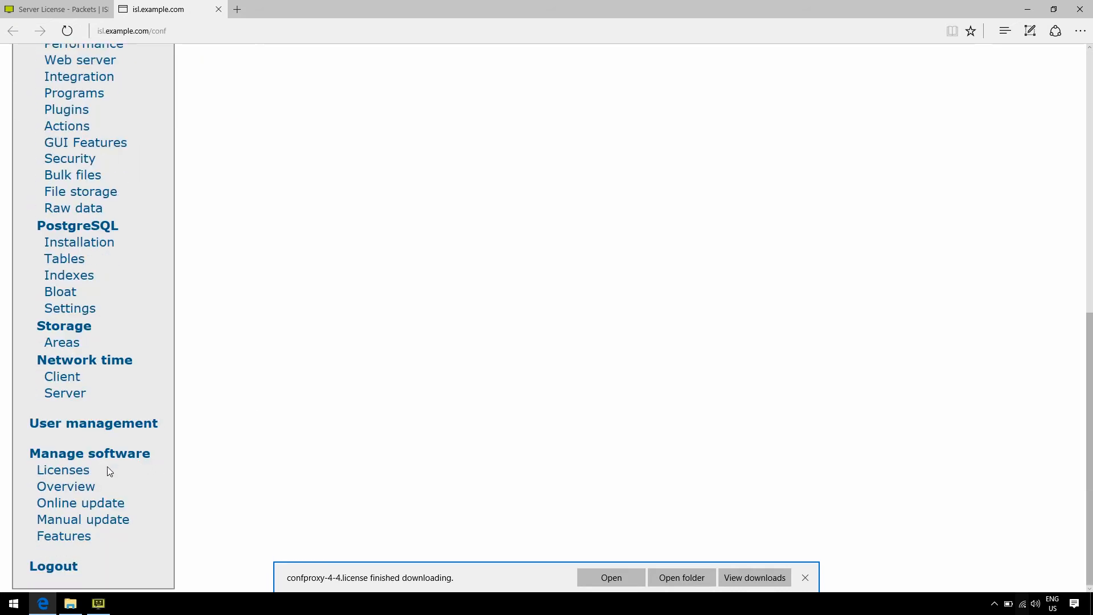
- Go to the Licenses page and start choosing a license file to install
click(63, 469)
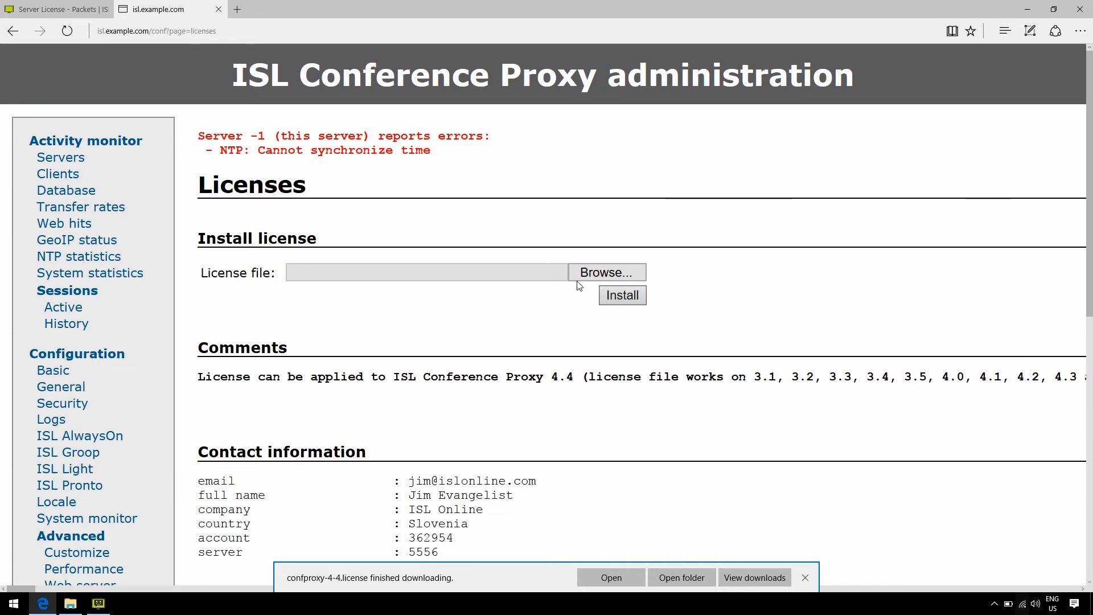
click(607, 272)
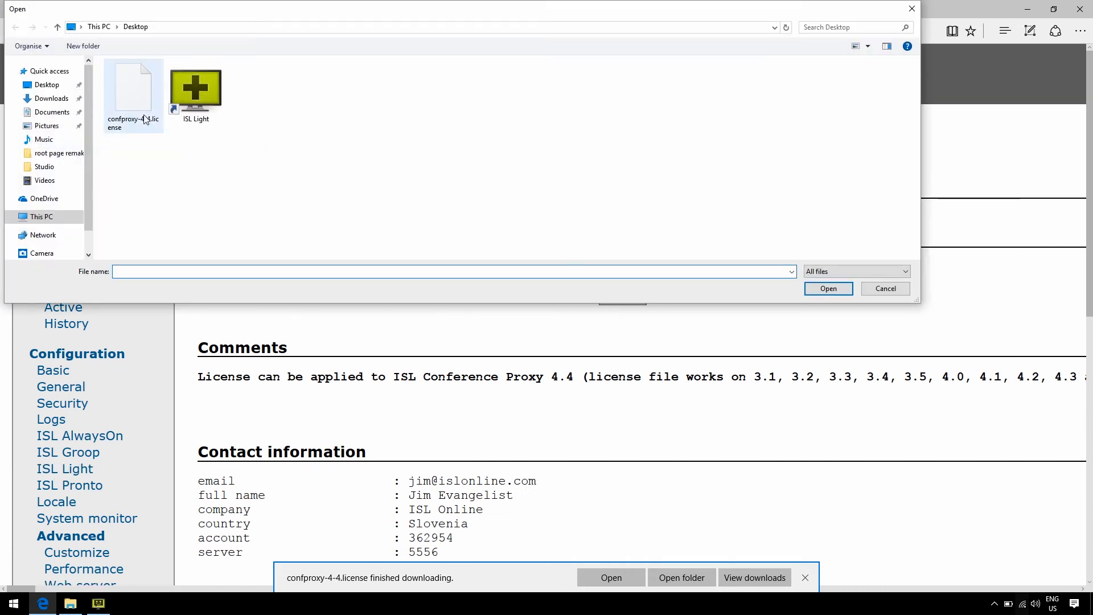
- Install confproxy-4-4.license from the Desktop and review the installed license details
click(886, 289)
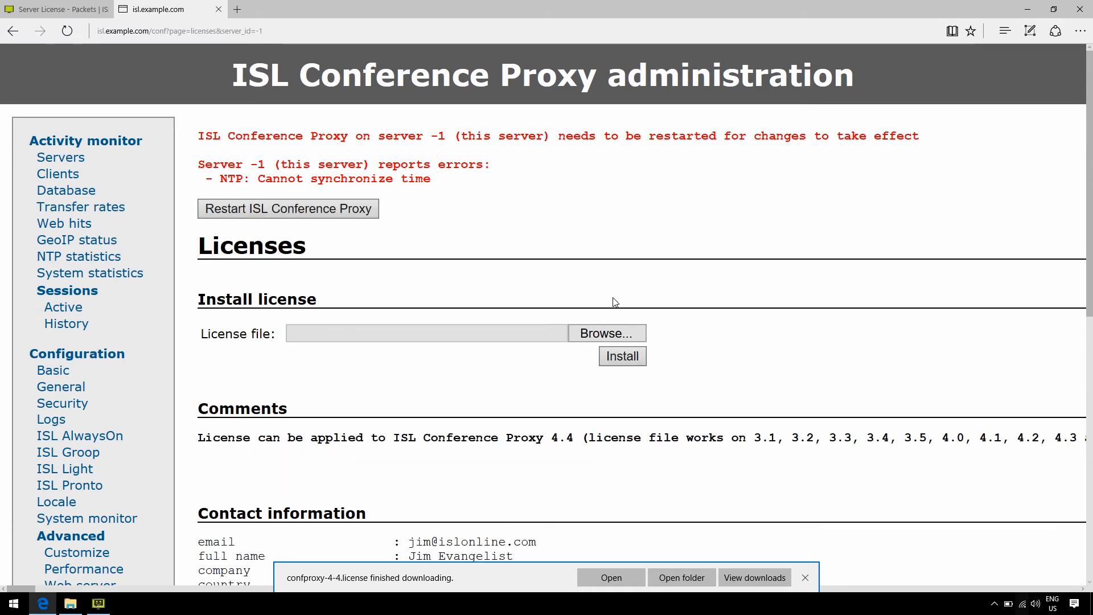
mouse_move(779, 135)
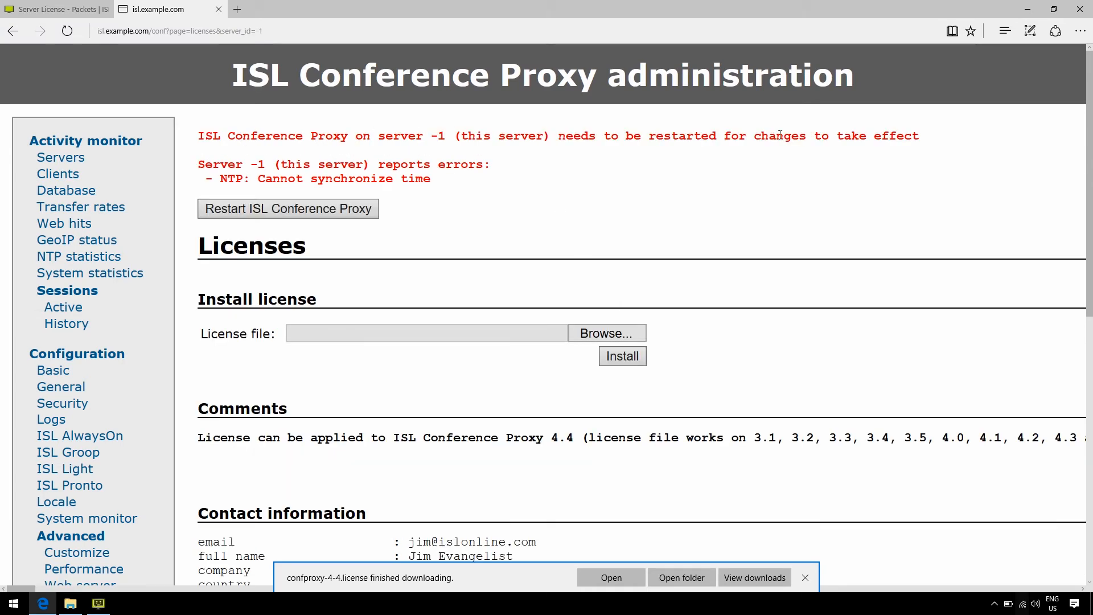
mouse_move(306, 135)
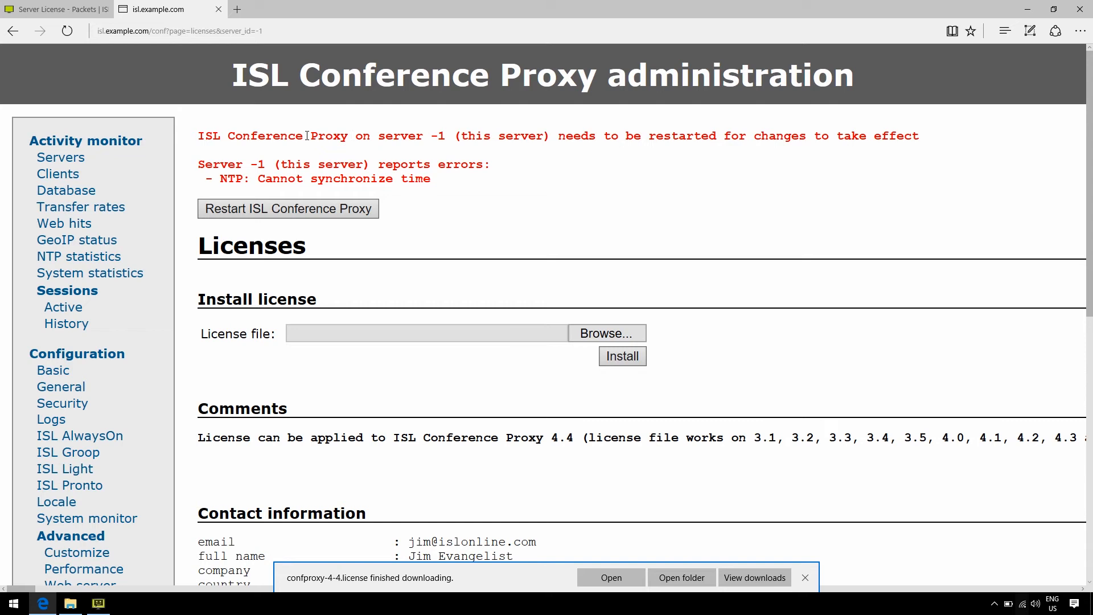
click(288, 208)
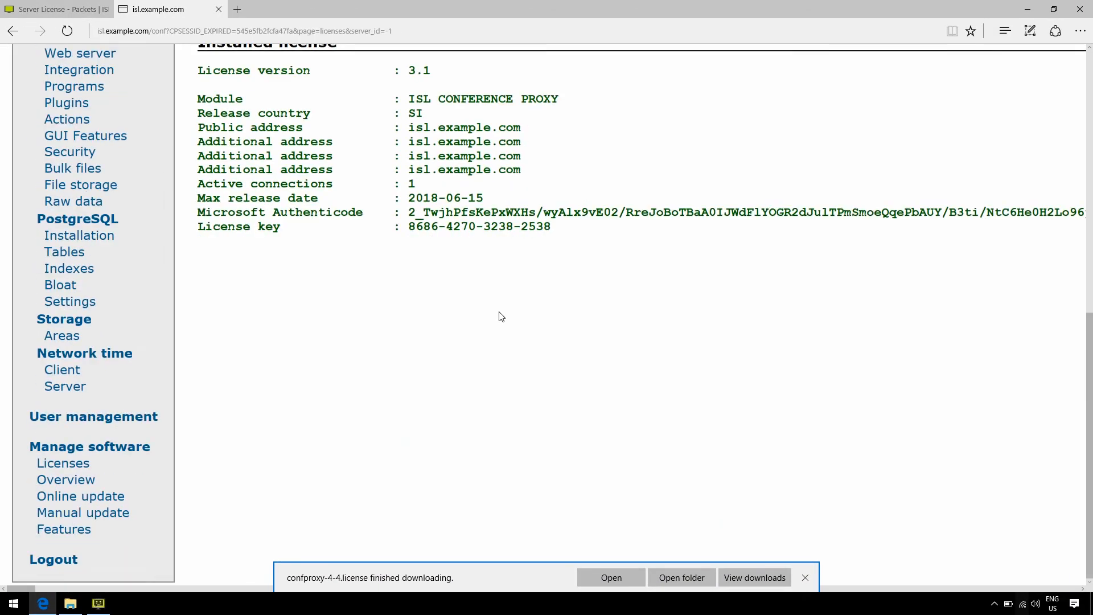
mouse_move(79, 497)
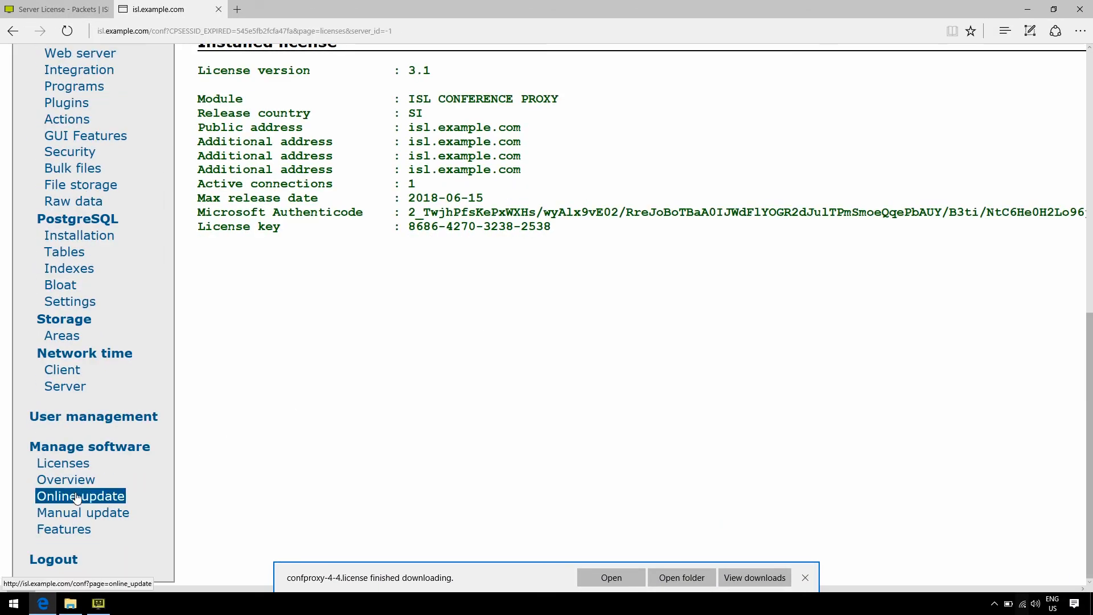
- Show the Online update page's planned changes and Apply changes button
click(80, 497)
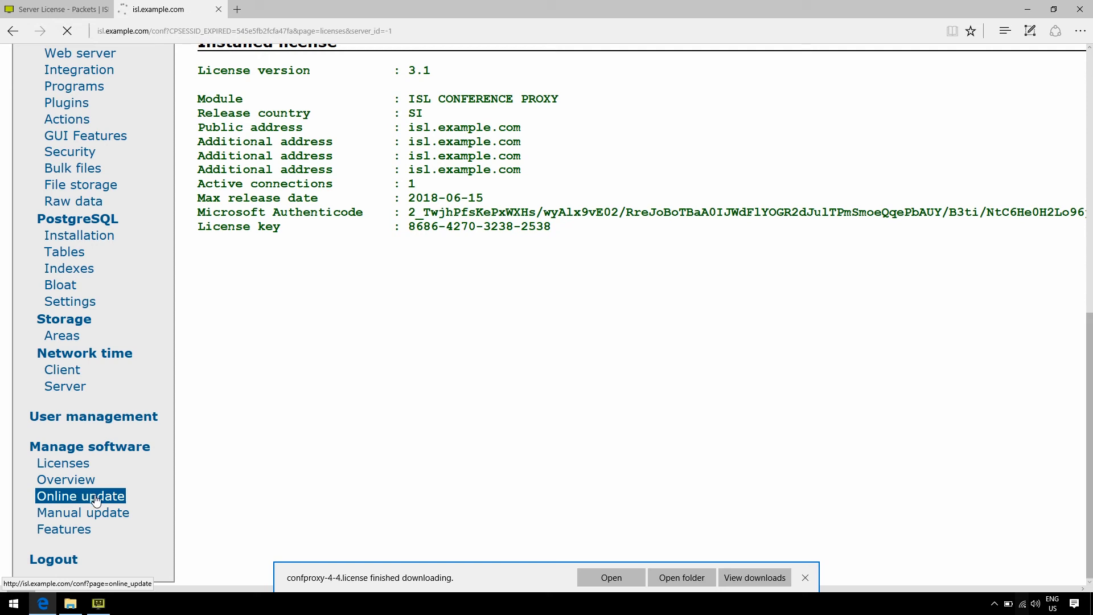
click(80, 497)
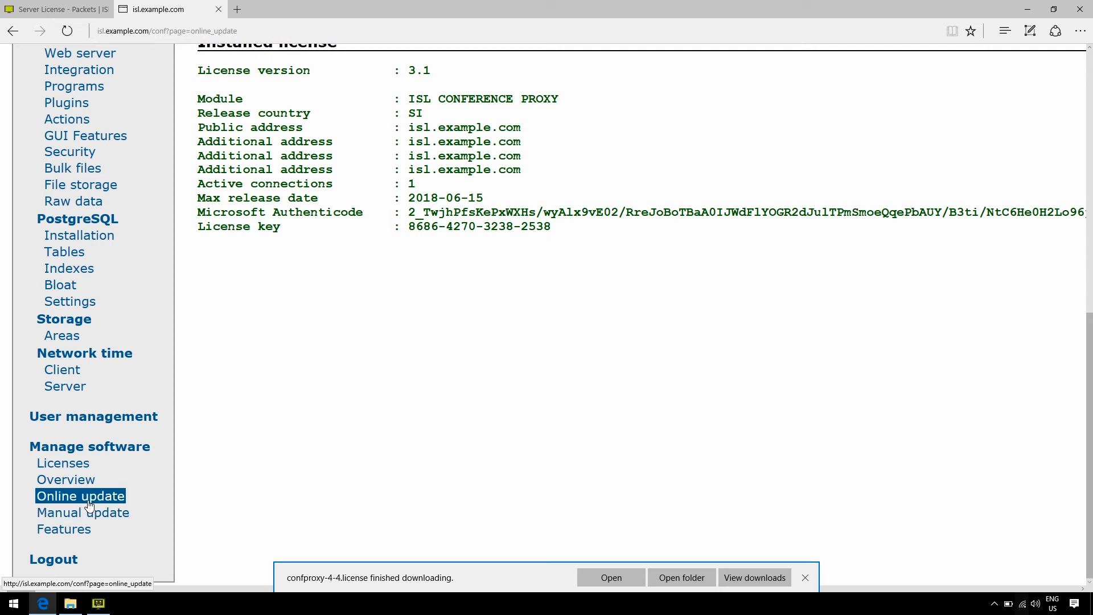
click(80, 496)
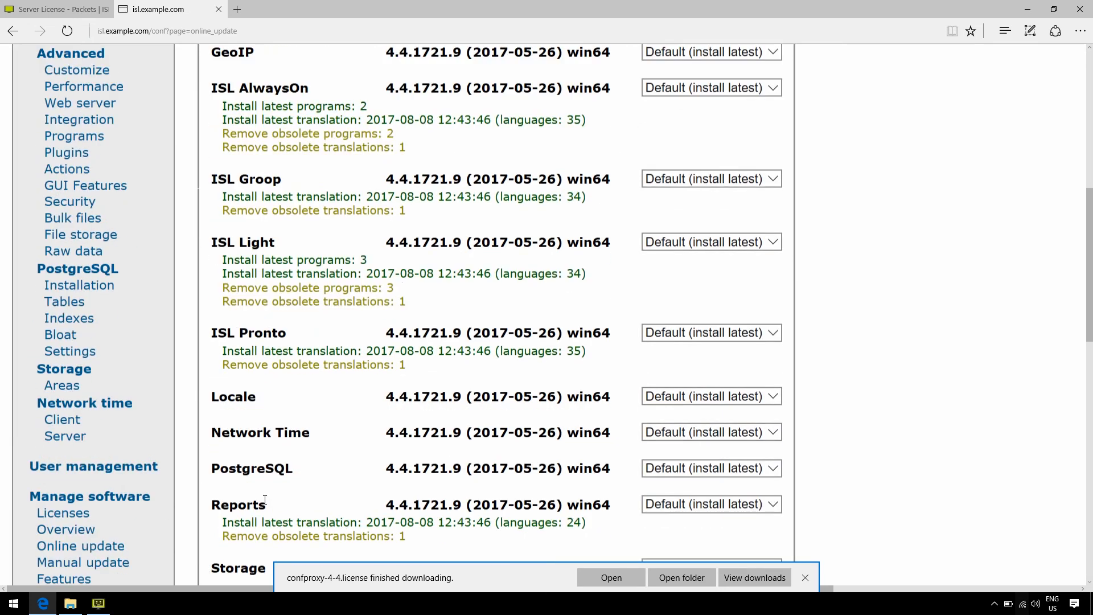
scroll(down, 3)
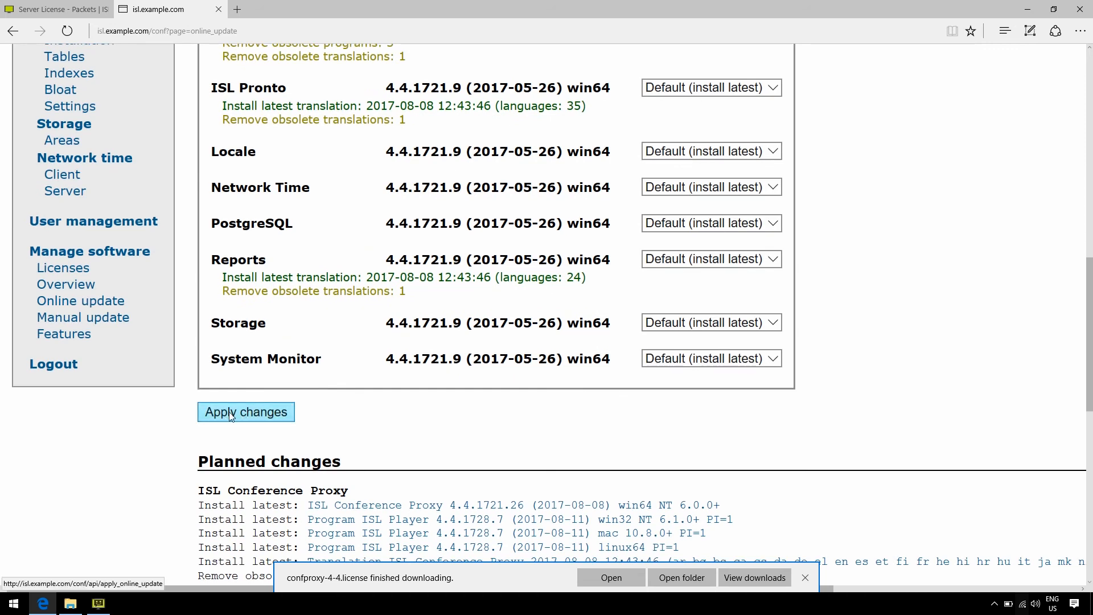